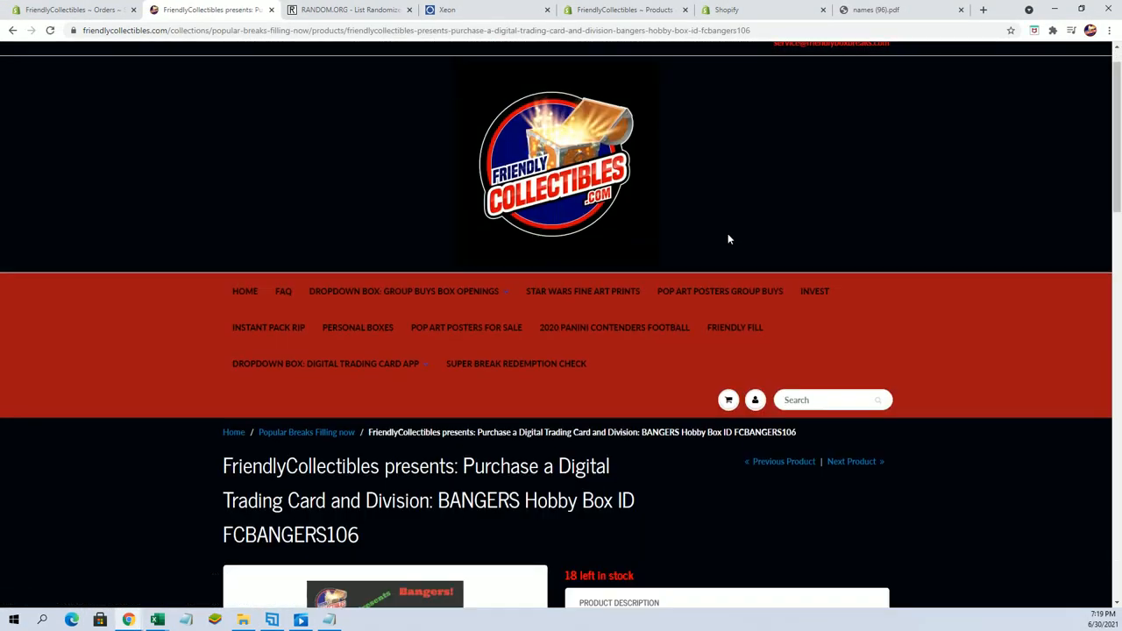
Review the BANGERS Hobby Box listing, then bring up RANDOM.ORG with the Notepad filler names.
{"action": "scroll", "scroll_direction": "down", "scroll_amount": 3}
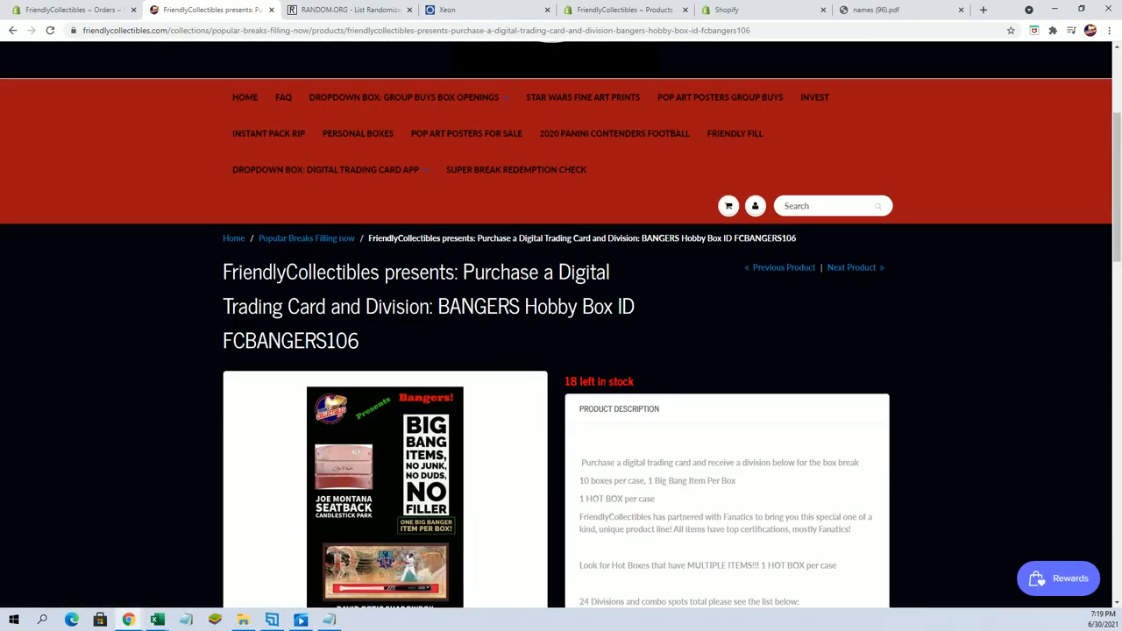
{"action": "left_click", "coordinate": [347, 11]}
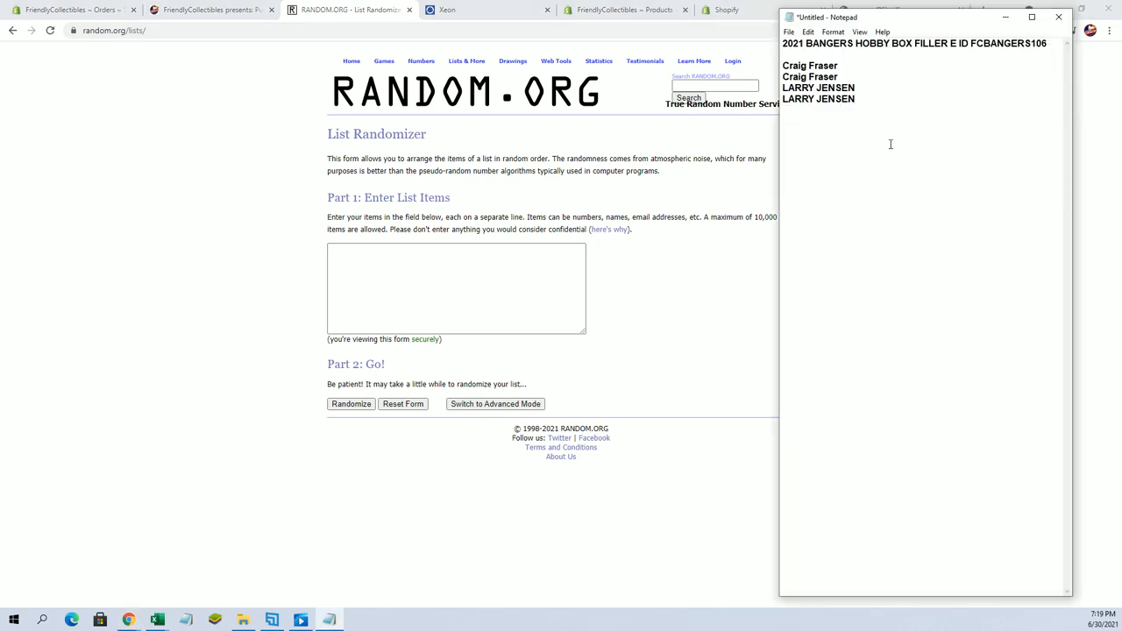
{"action": "left_click_drag", "start_coordinate": [782, 87], "coordinate": [856, 98]}
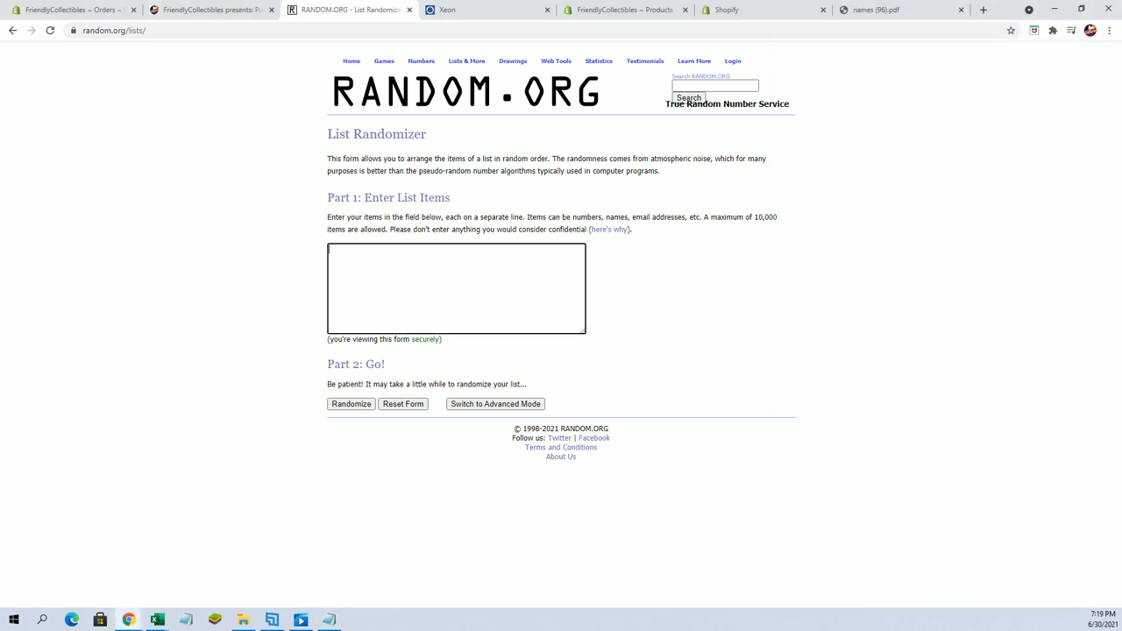
{"action": "left_click", "coordinate": [351, 403]}
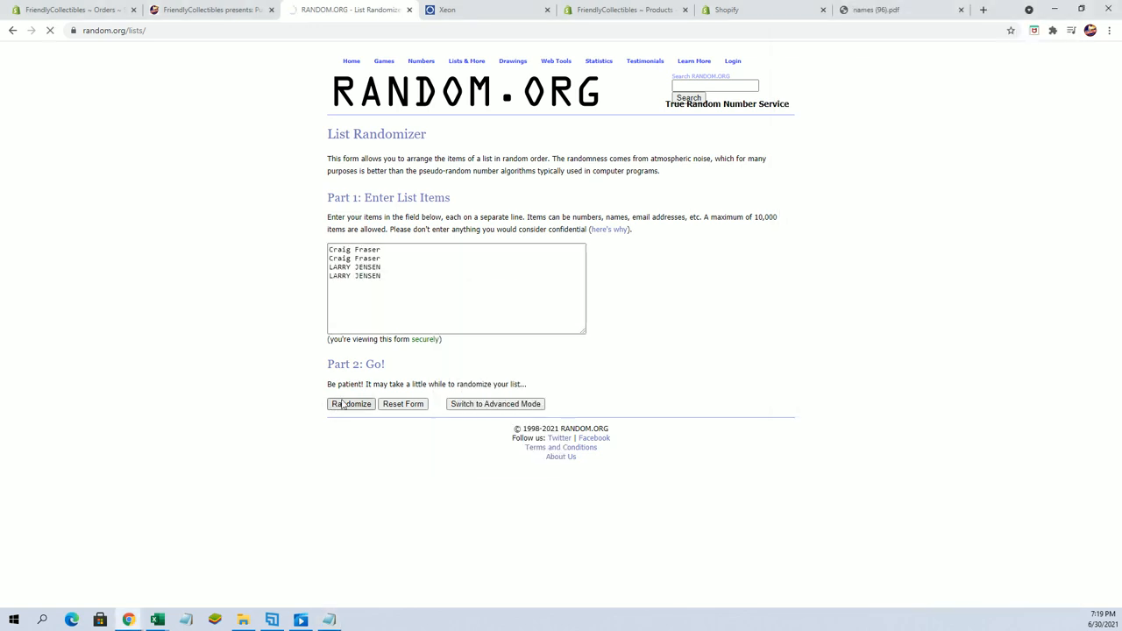
{"action": "left_click", "coordinate": [351, 404]}
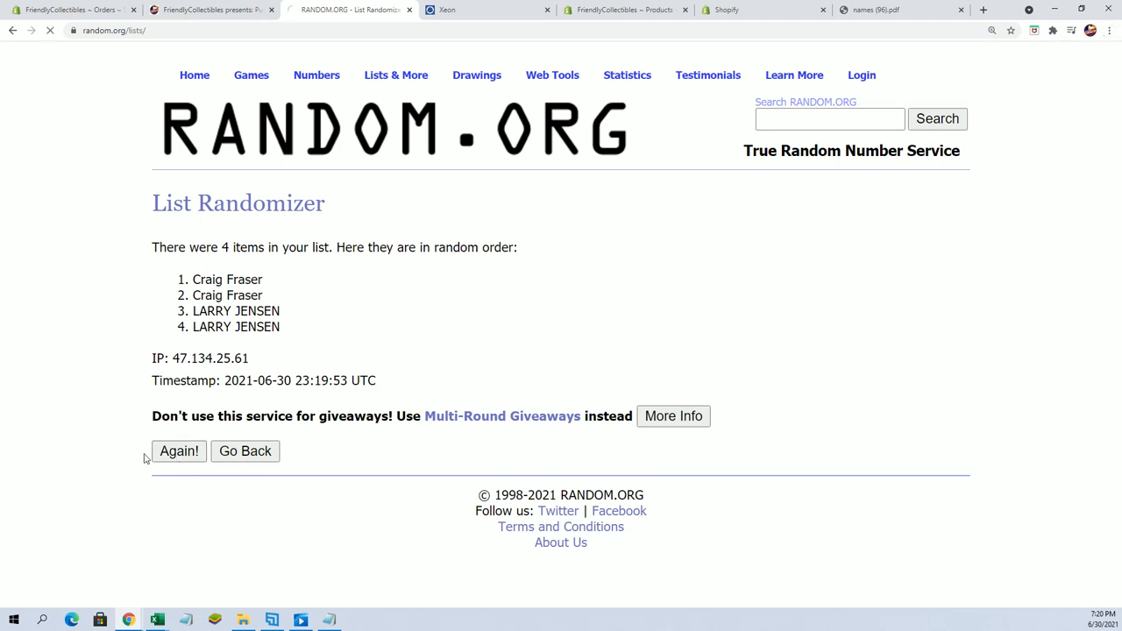
{"action": "left_click", "coordinate": [179, 450]}
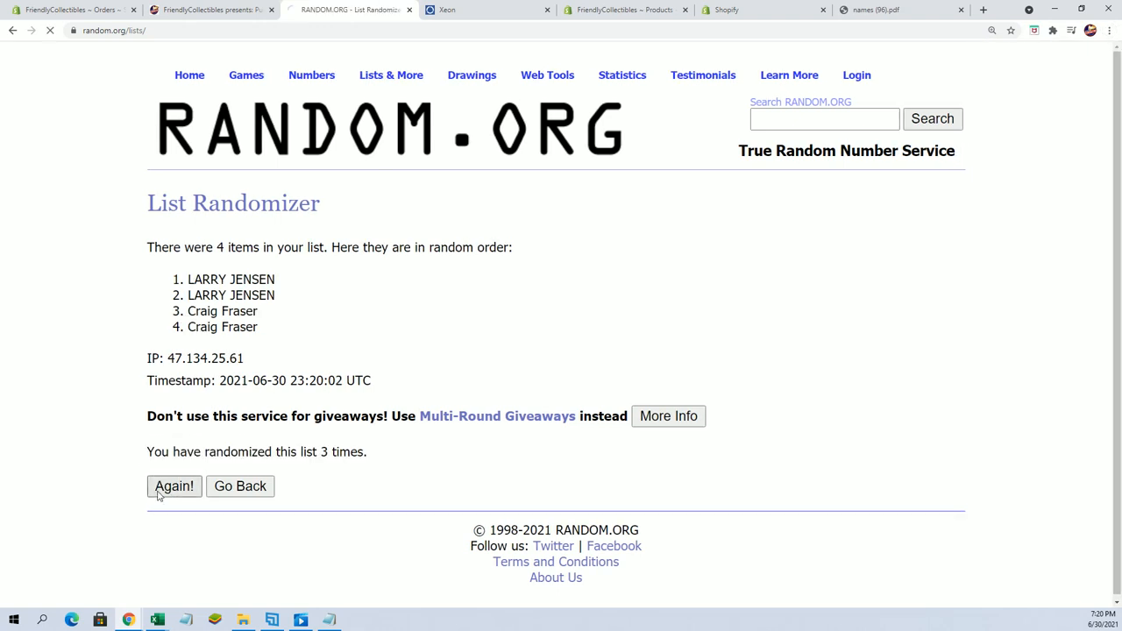
{"action": "left_click", "coordinate": [173, 485]}
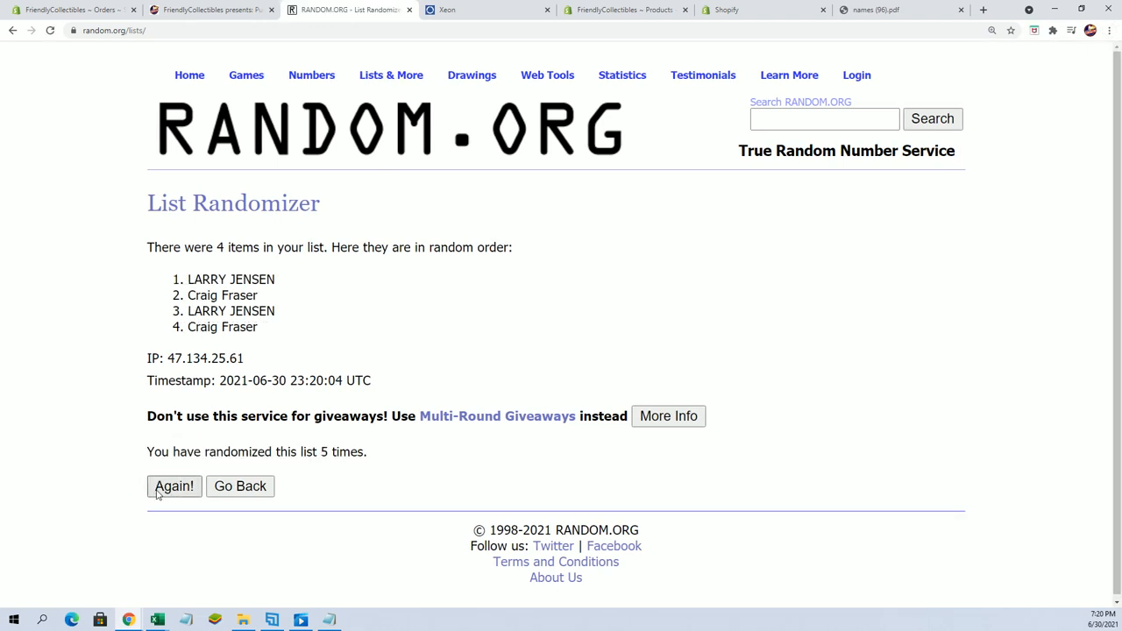
{"action": "left_click", "coordinate": [173, 488]}
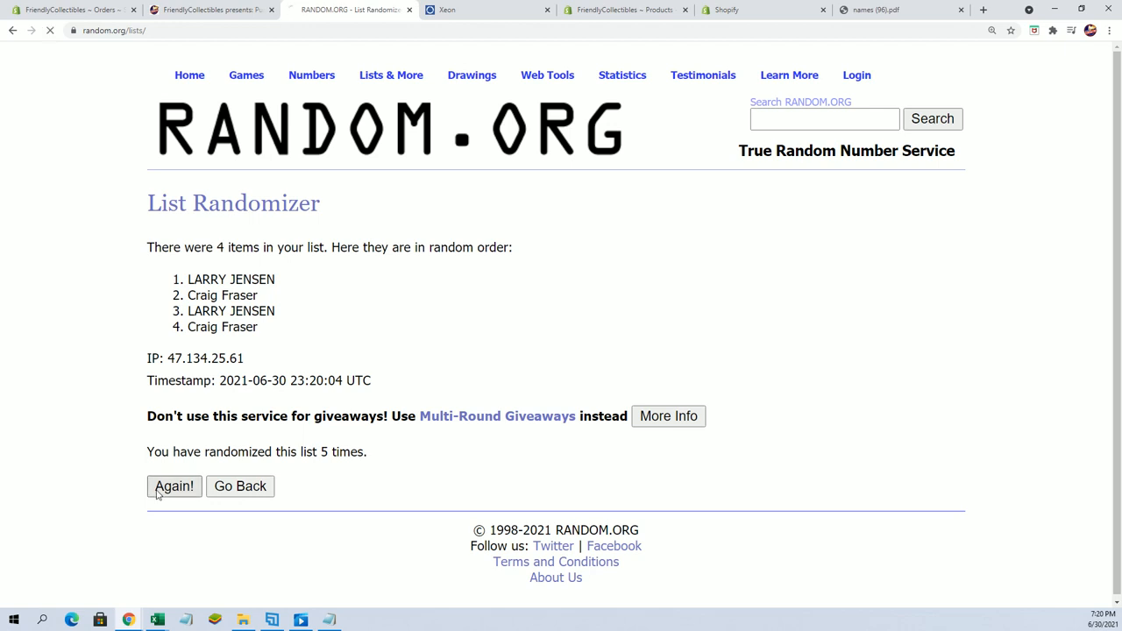
{"action": "left_click", "coordinate": [173, 486]}
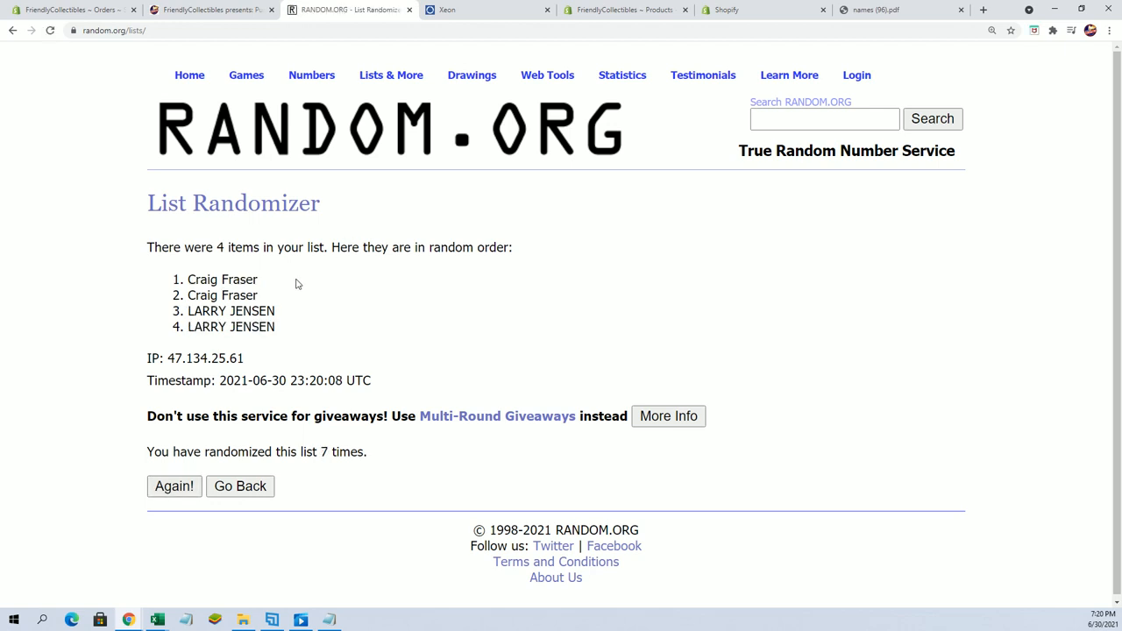
{"action": "double_click", "coordinate": [220, 278]}
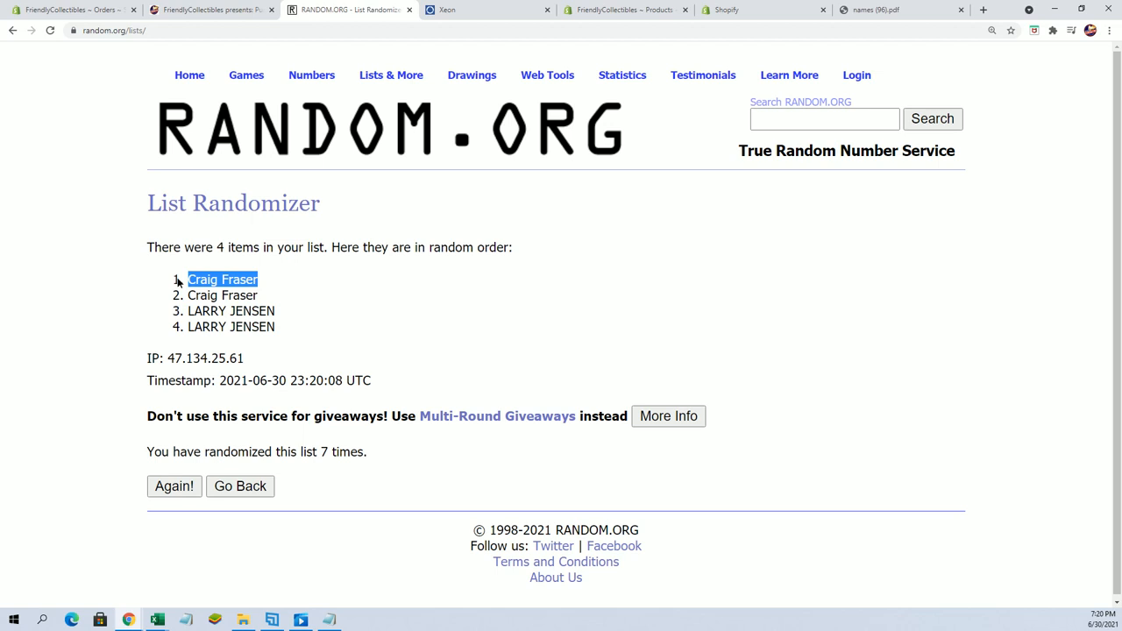
{"action": "mouse_move", "coordinate": [859, 210]}
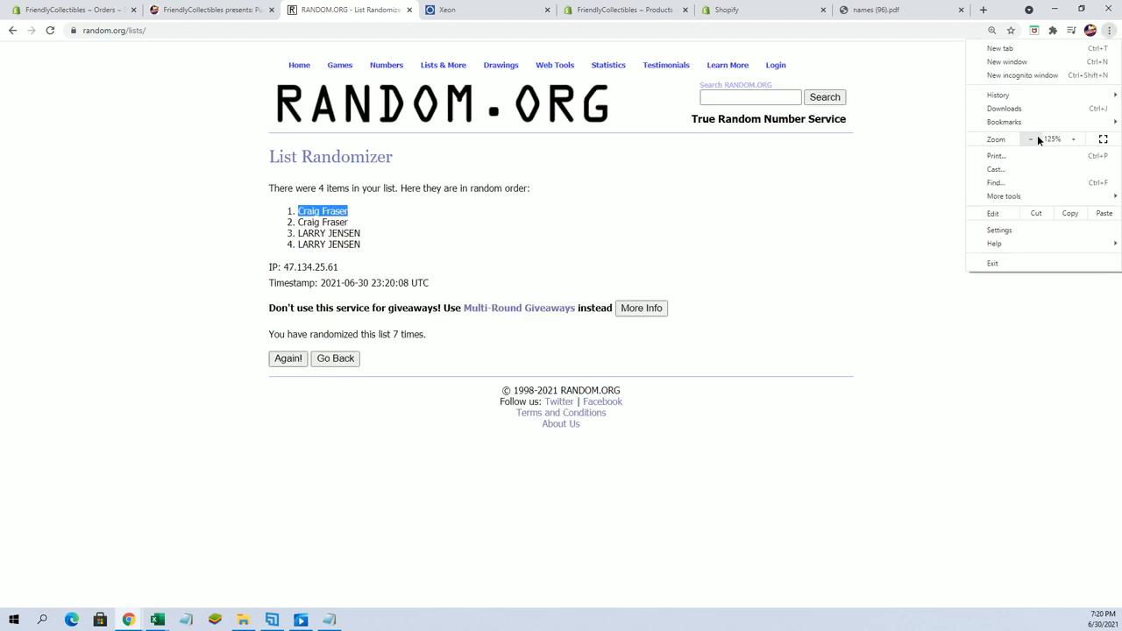
Return to the BANGERS listing and scroll to the FILLER WINNERS section.
{"action": "left_click", "coordinate": [210, 11]}
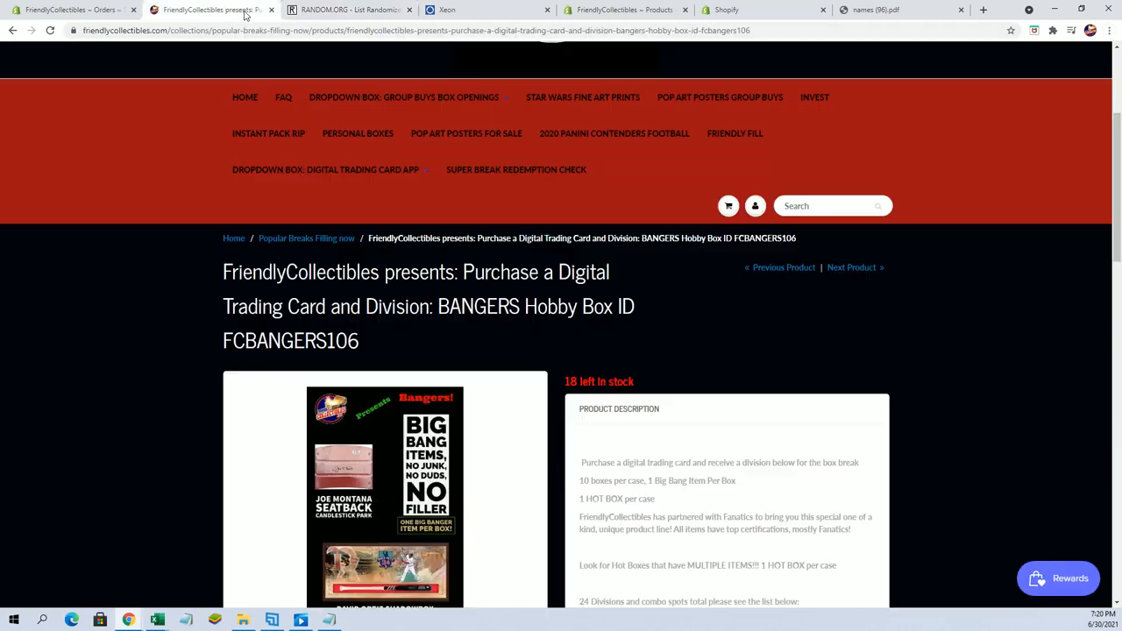
{"action": "scroll", "scroll_direction": "down", "scroll_amount": 3}
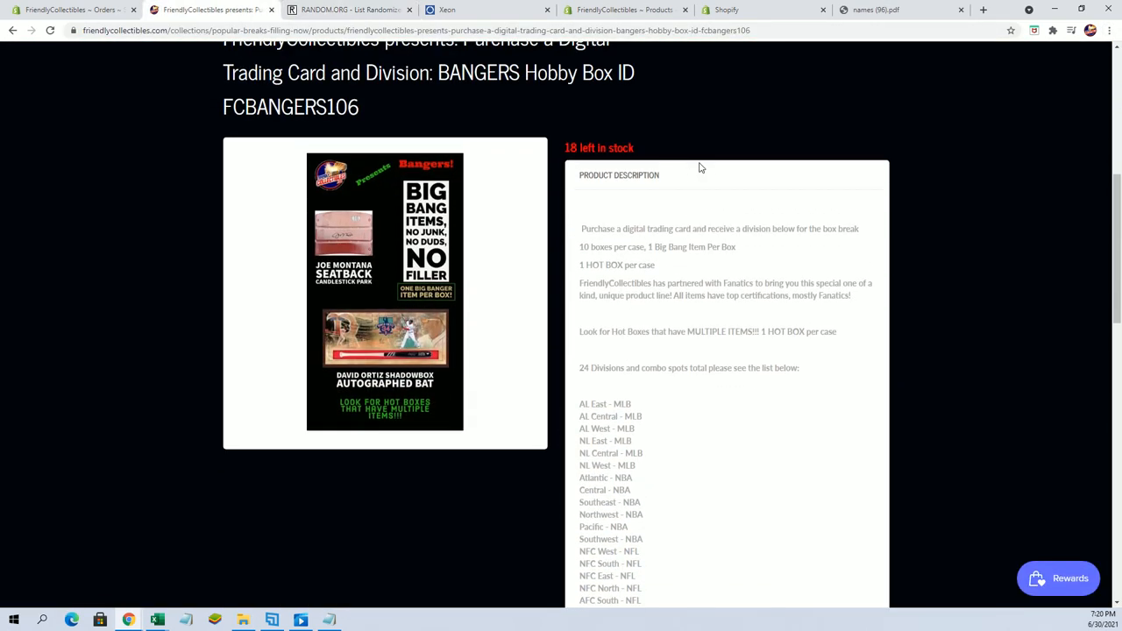
{"action": "scroll", "scroll_direction": "down", "scroll_amount": 3}
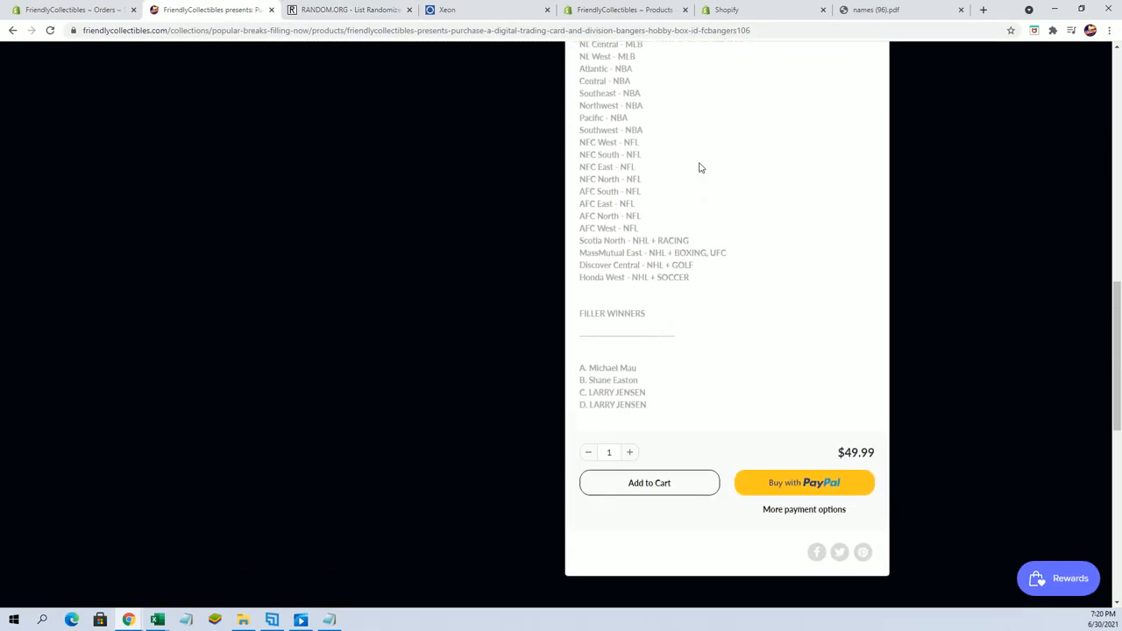